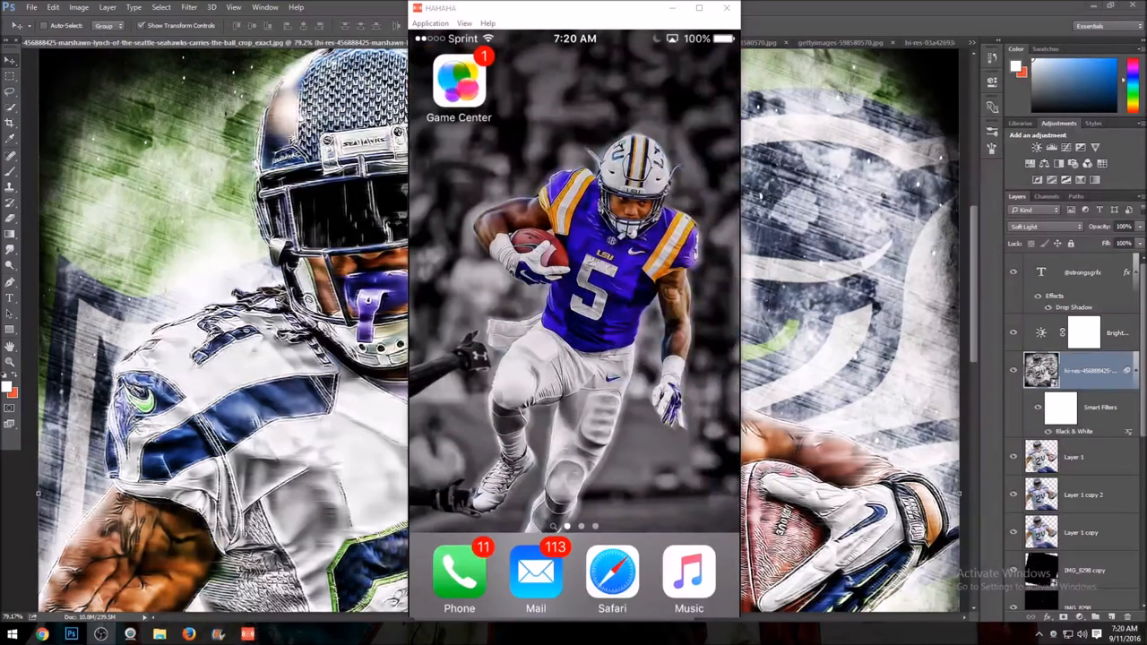
# Step: Swipe the mirrored home screen over to reach Superimpose with the player photo loaded
pyautogui.hscroll(-3)
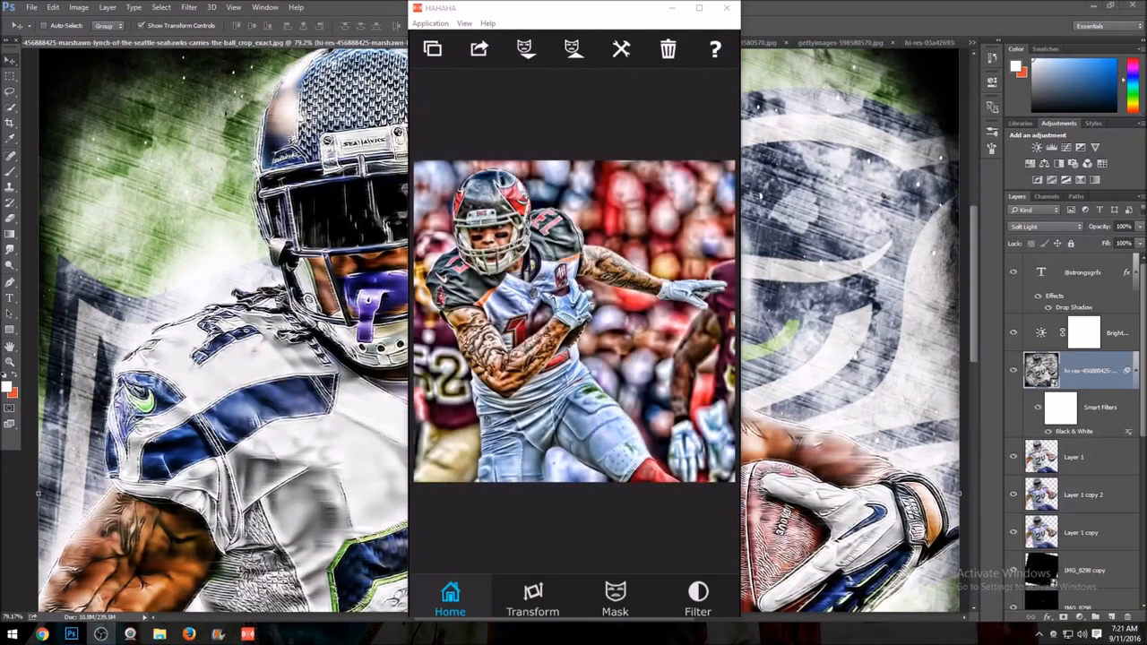
# Step: Step through Crop, Transform, Filter and Mask, invert the mask, and remove the player photo
pyautogui.click(444, 48)
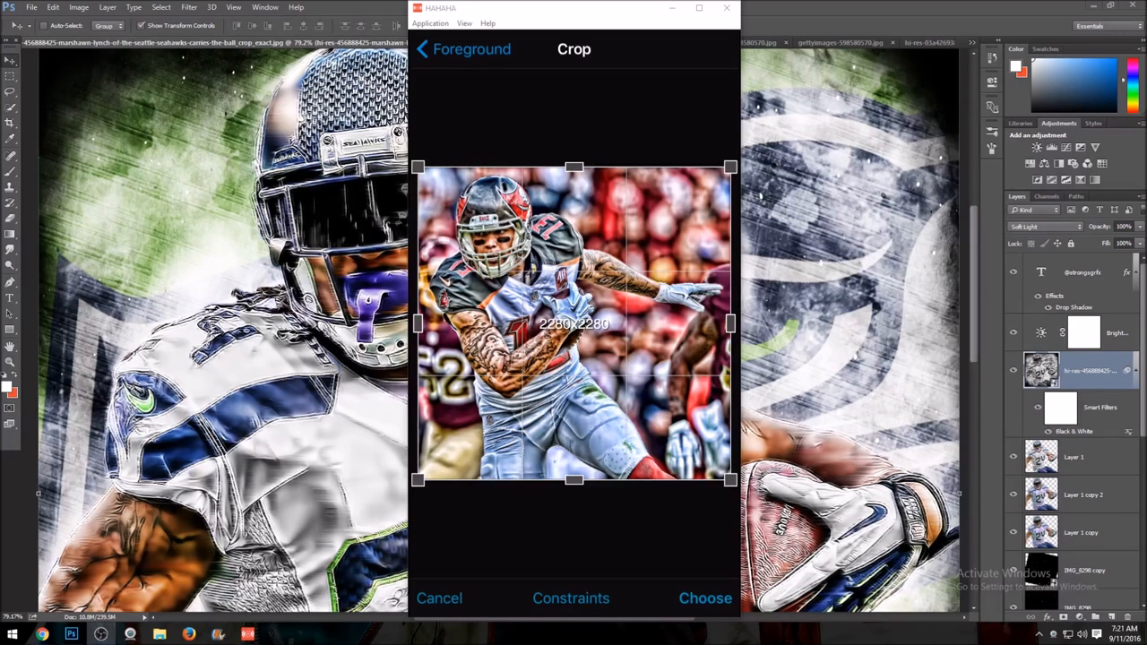
pyautogui.click(706, 598)
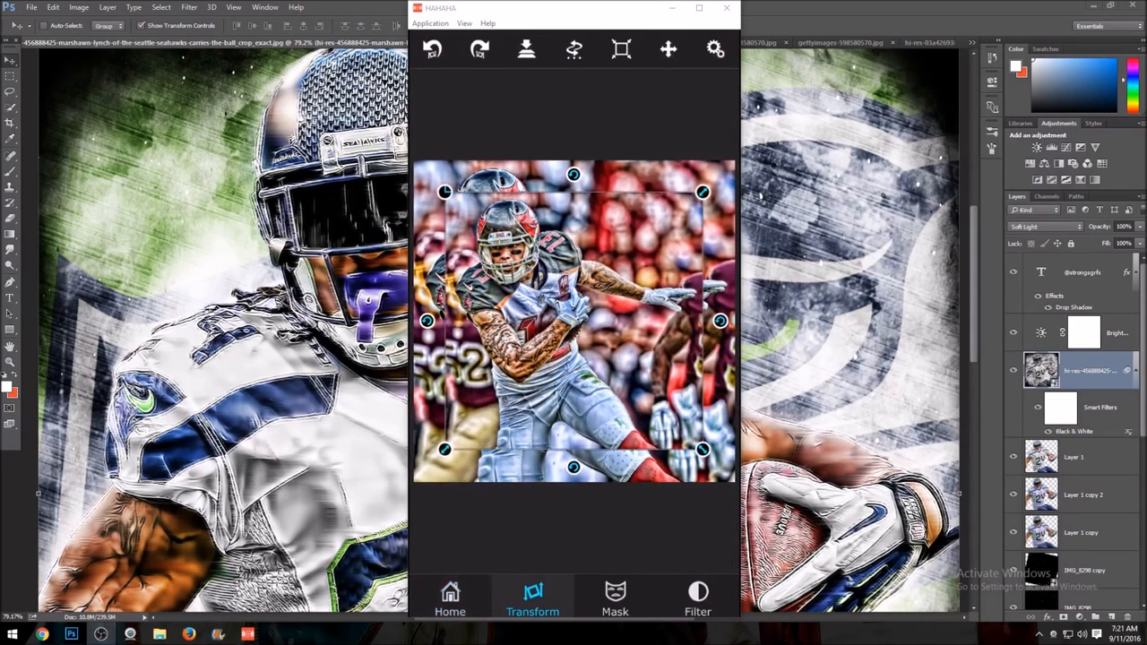
pyautogui.click(698, 604)
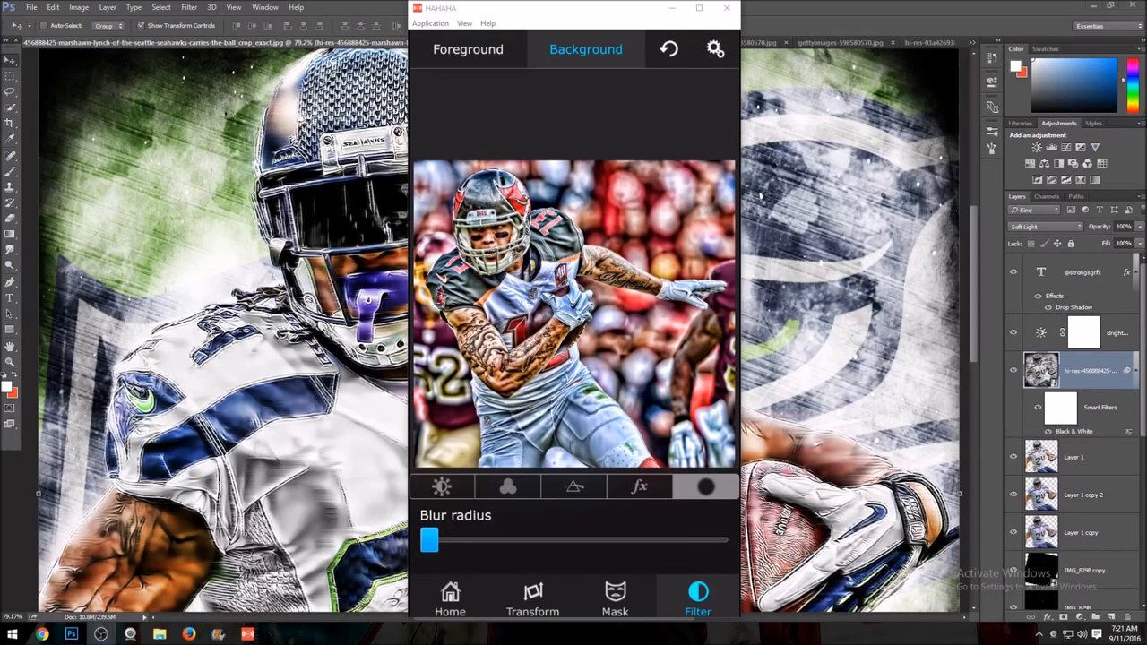
pyautogui.click(614, 607)
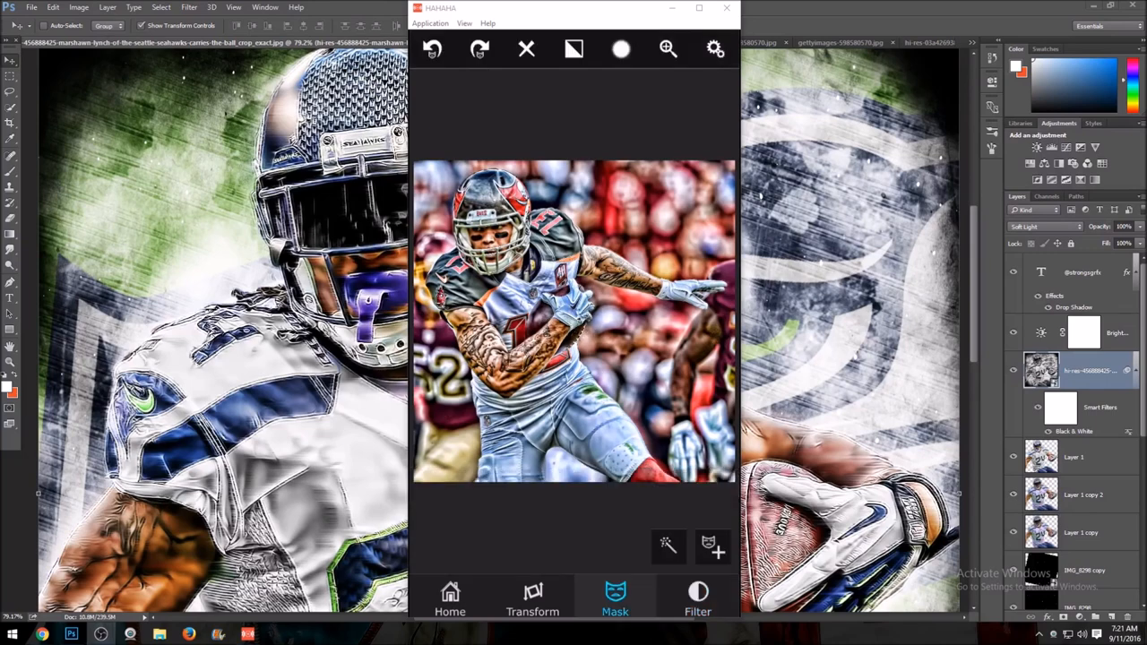
pyautogui.click(608, 612)
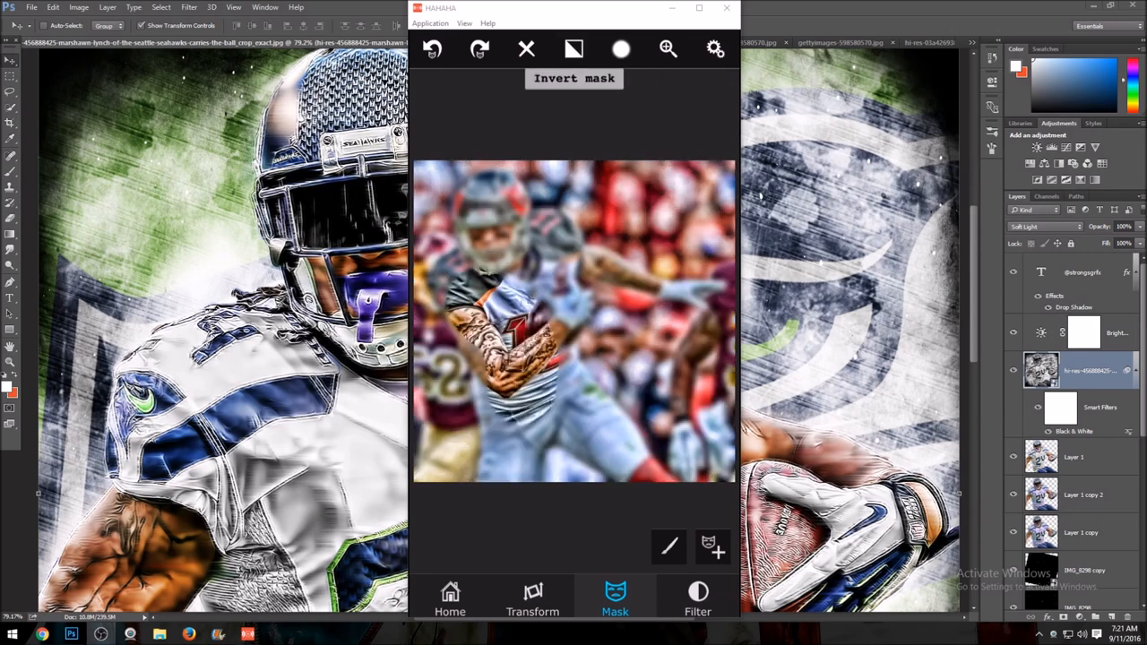
pyautogui.click(532, 615)
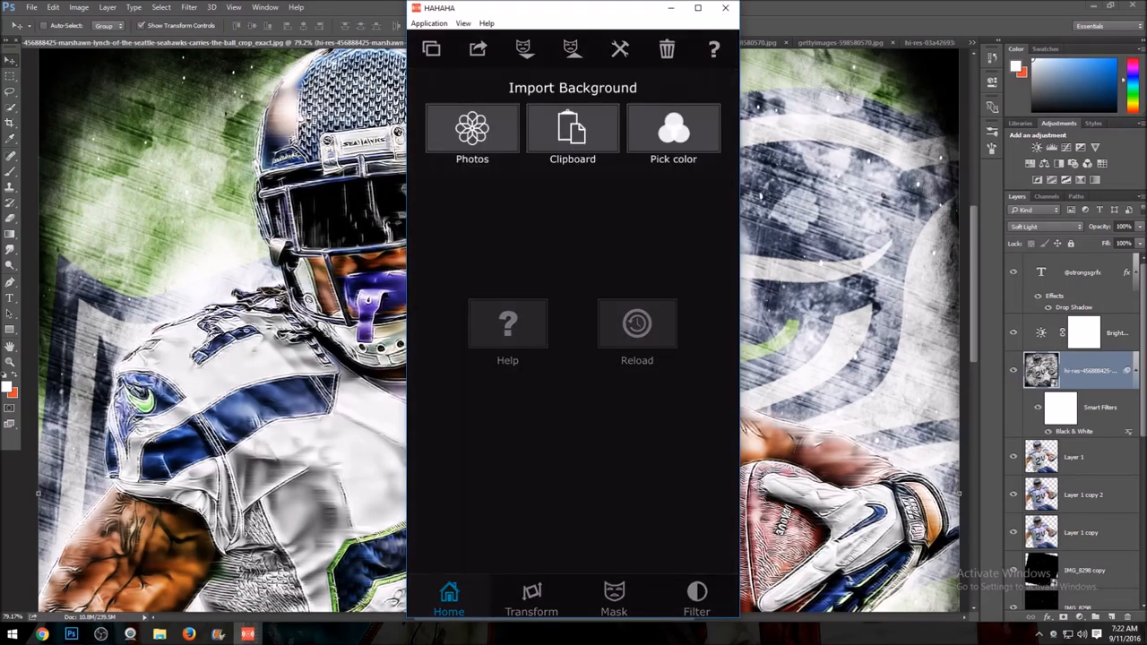
# Step: Import the Buccaneers player photo as background and set its Saturation to zero
pyautogui.click(472, 128)
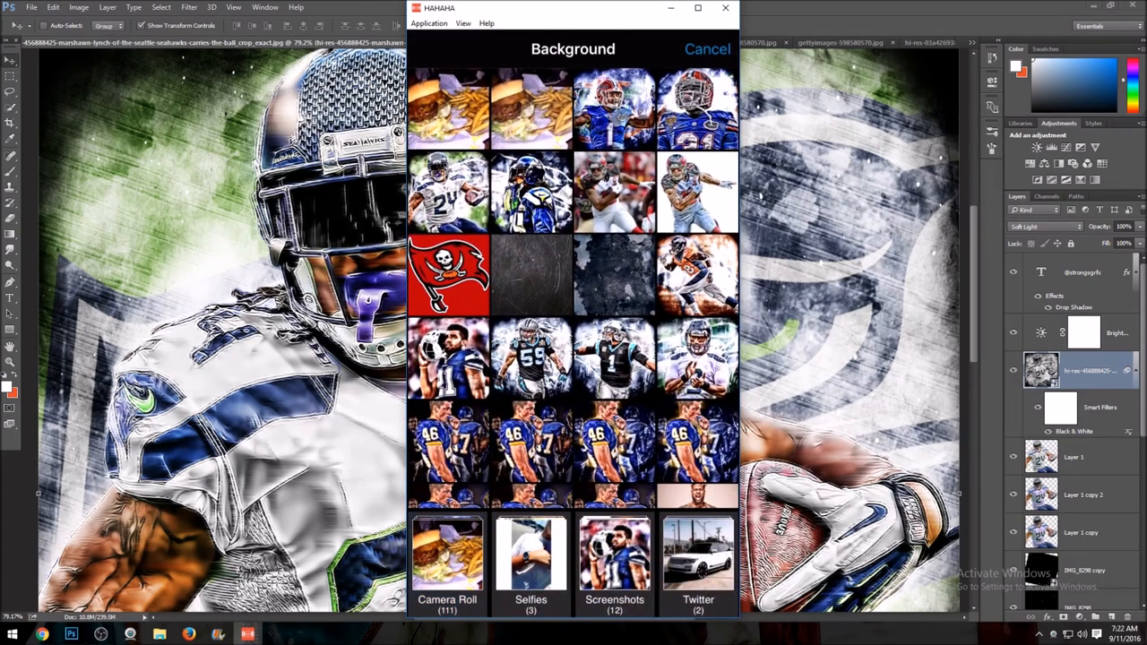
pyautogui.scroll(-3)
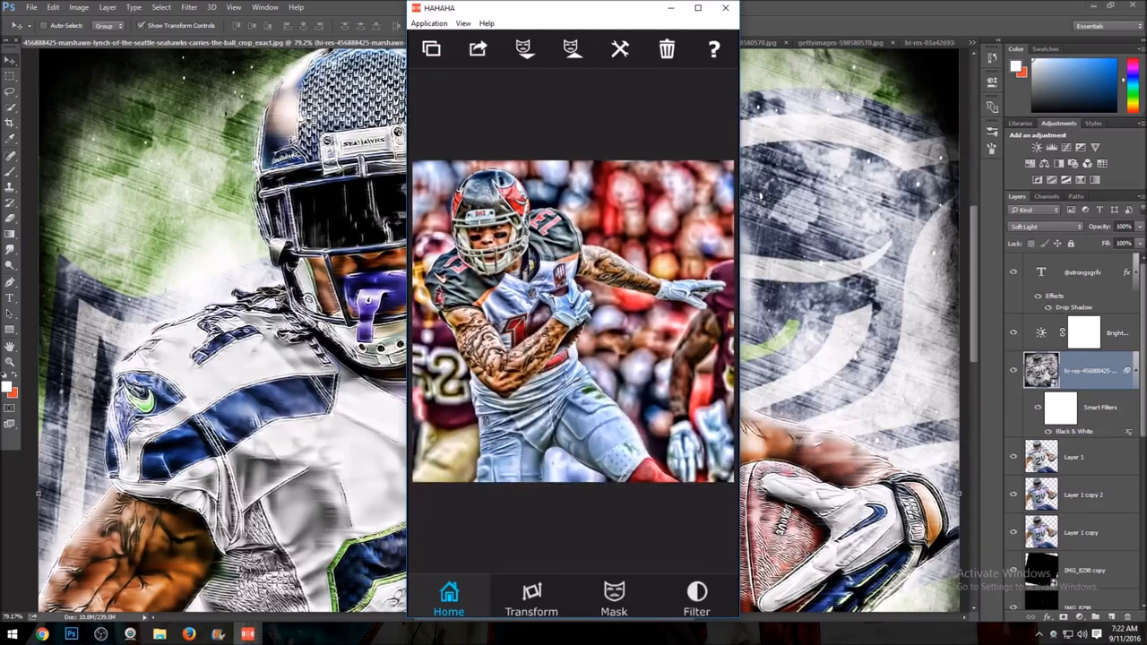
pyautogui.click(530, 603)
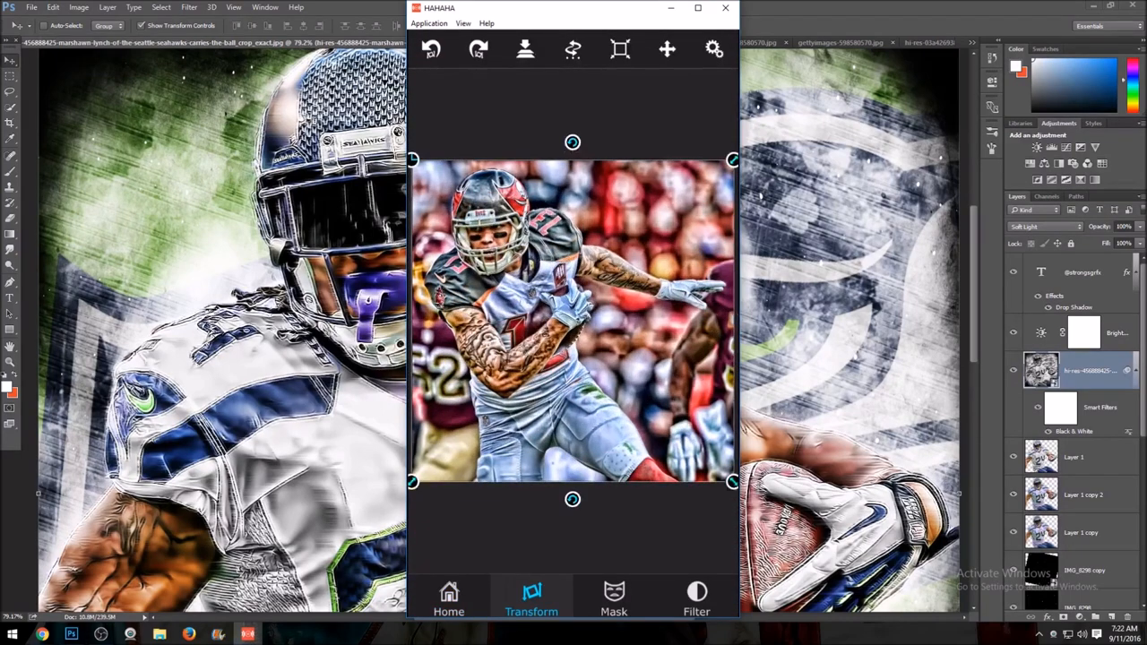
pyautogui.click(697, 600)
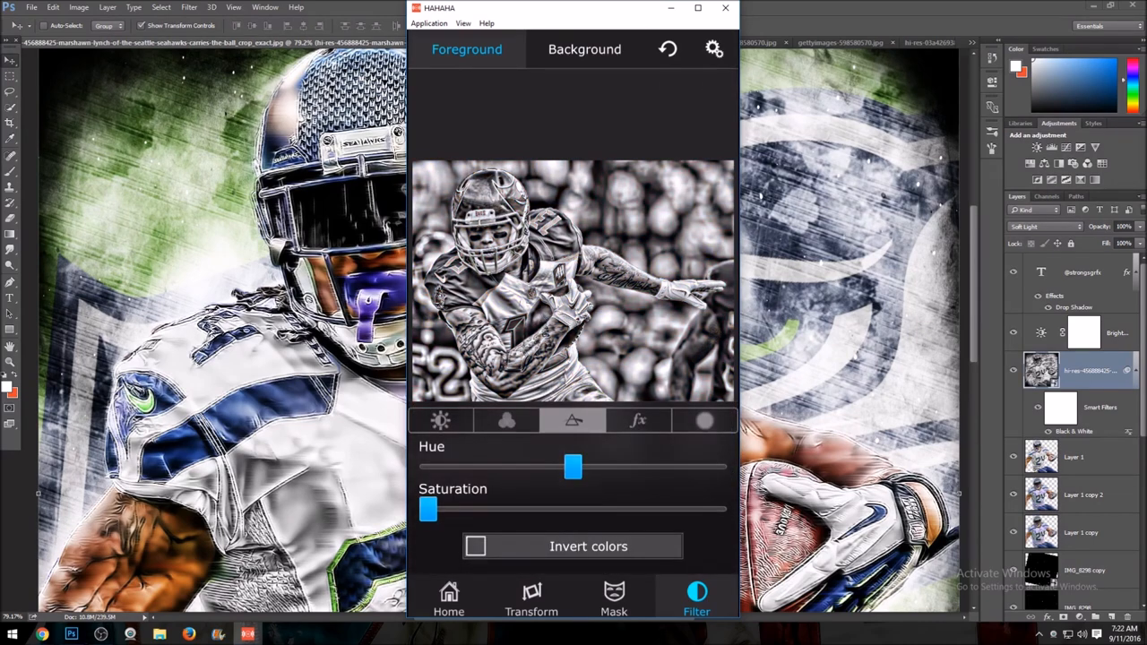
pyautogui.click(531, 615)
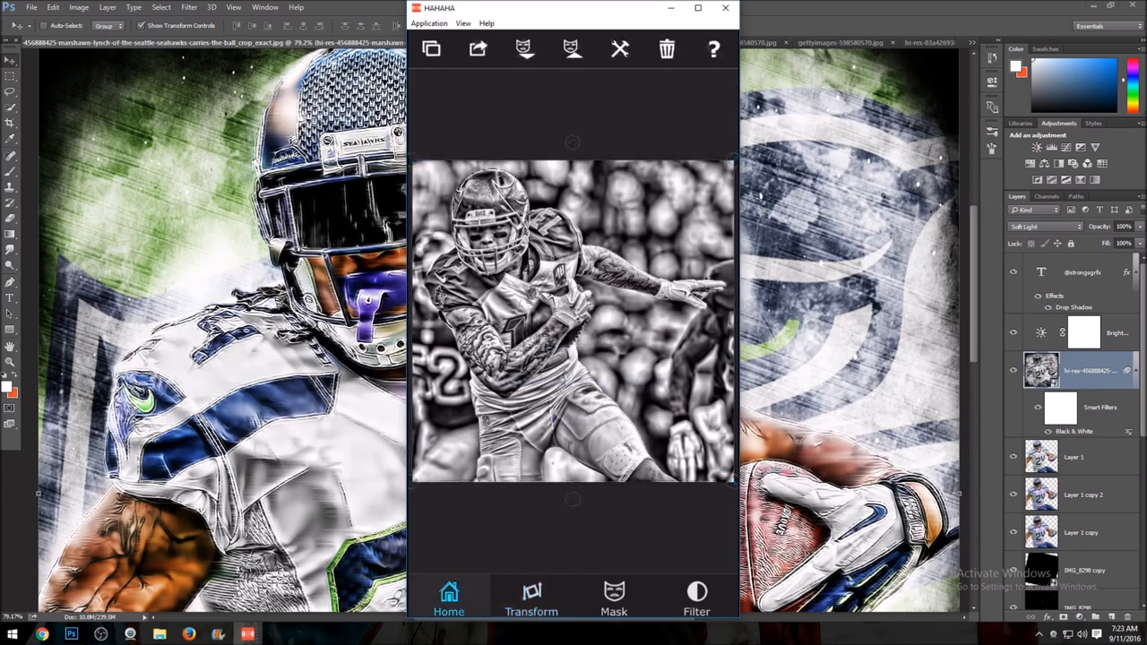
# Step: Import the grunge texture as foreground and give it a lighter blend mode
pyautogui.click(449, 599)
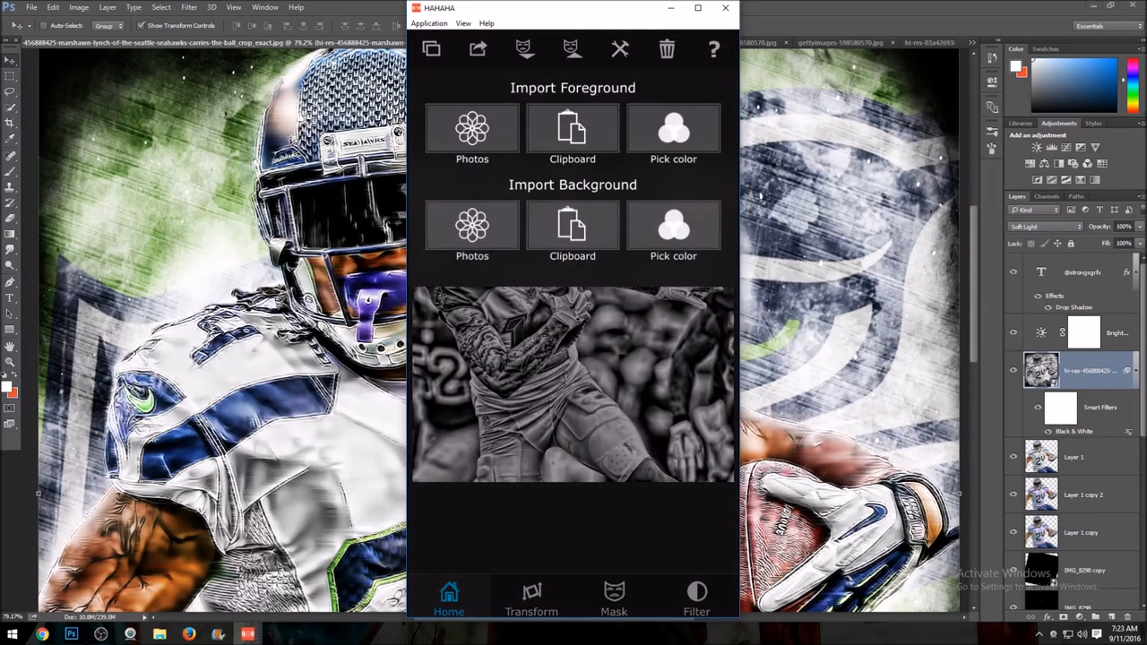
pyautogui.click(472, 128)
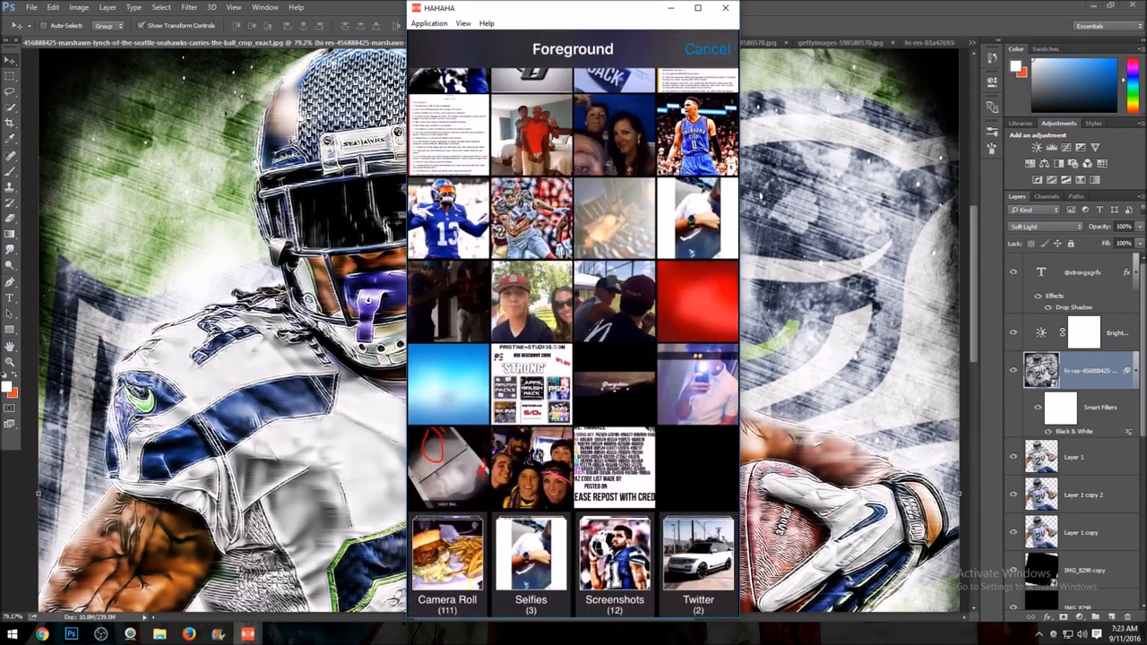
pyautogui.scroll(-3)
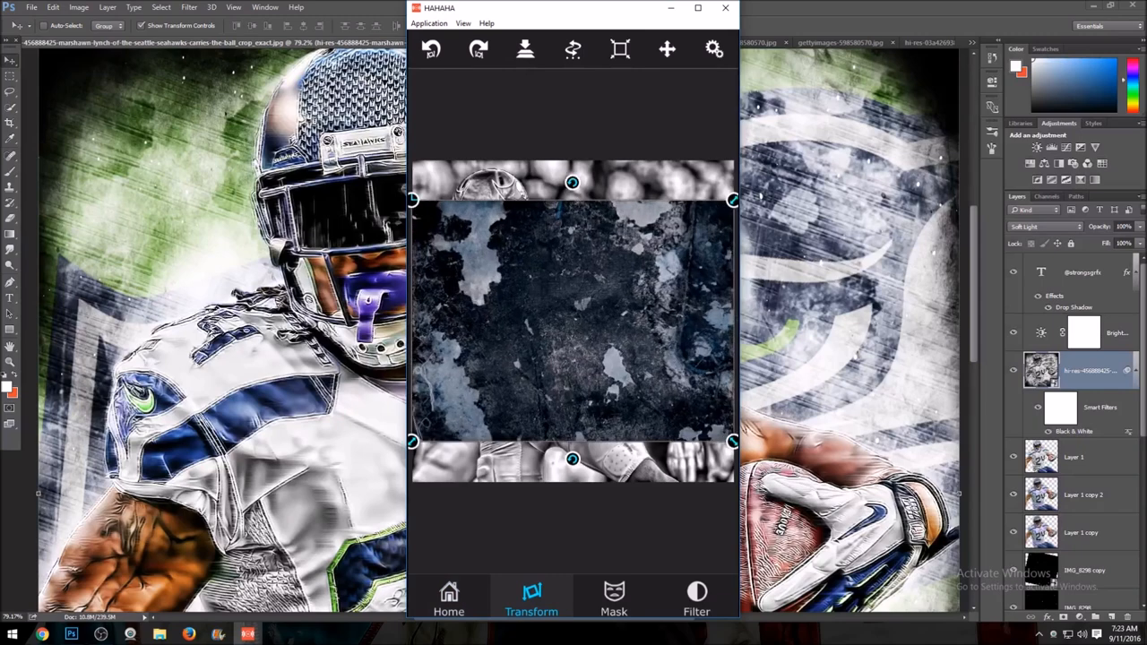
pyautogui.click(710, 48)
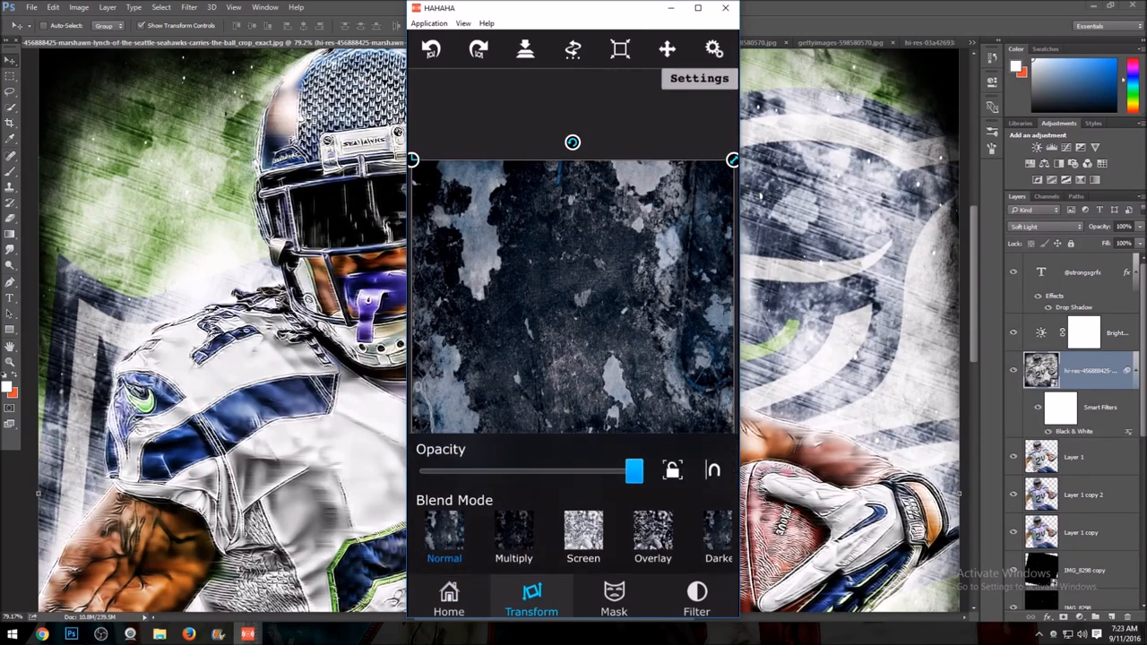
pyautogui.click(697, 612)
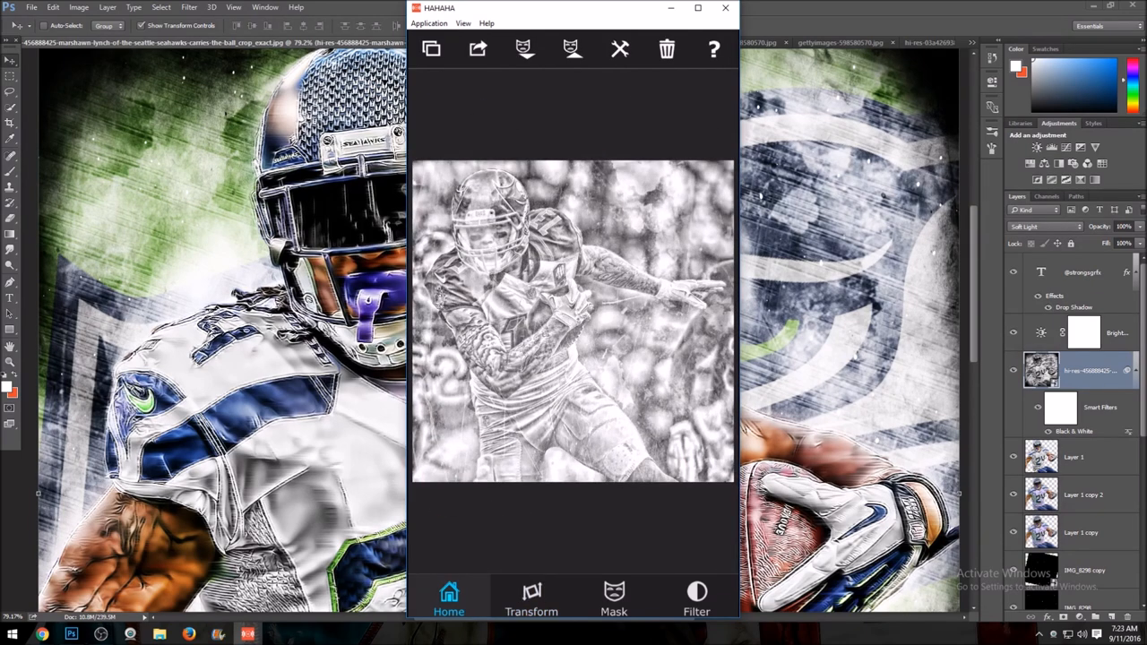
# Step: Set the texture layer's Blend Mode to Multiply at full opacity and return Home
pyautogui.click(697, 615)
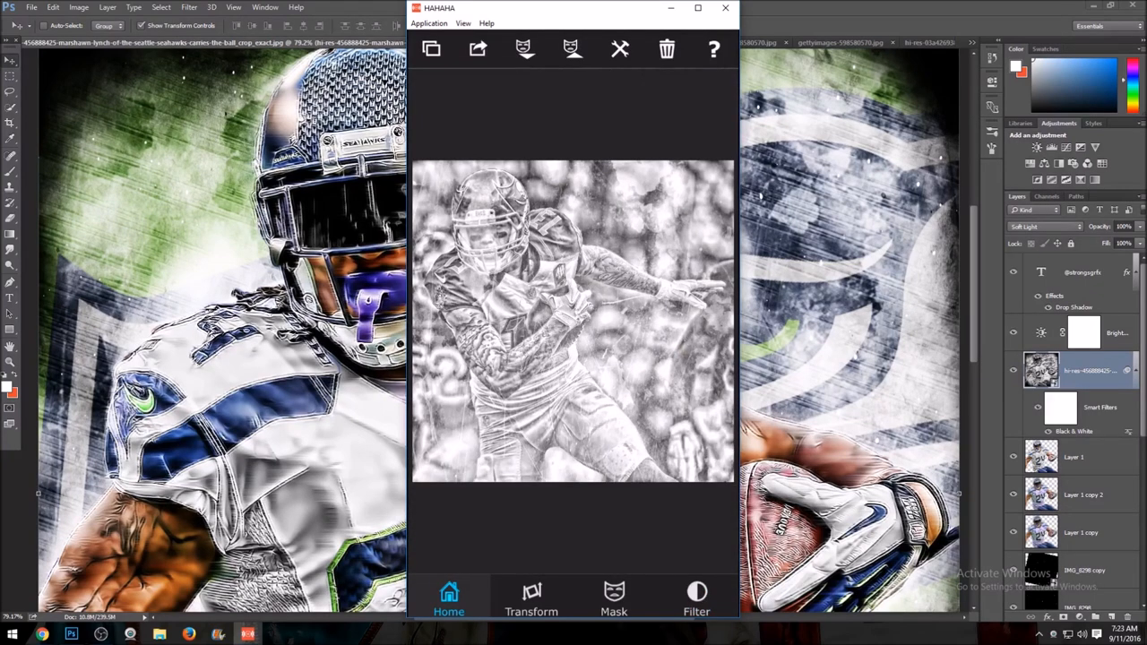
pyautogui.click(531, 598)
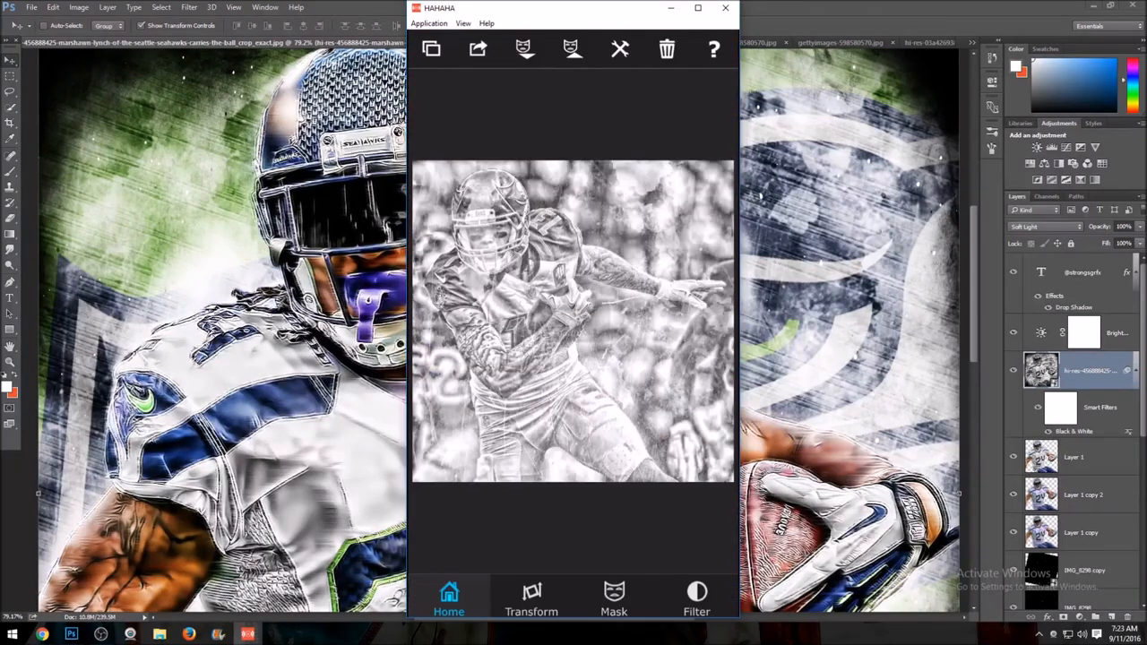
pyautogui.click(531, 605)
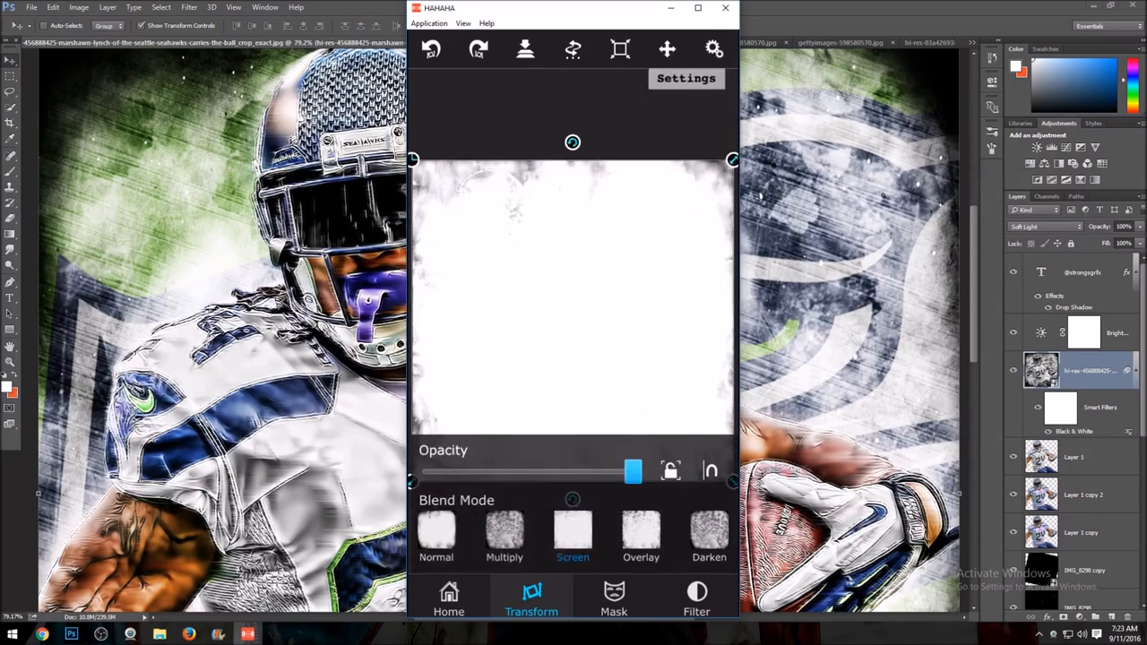
pyautogui.click(505, 535)
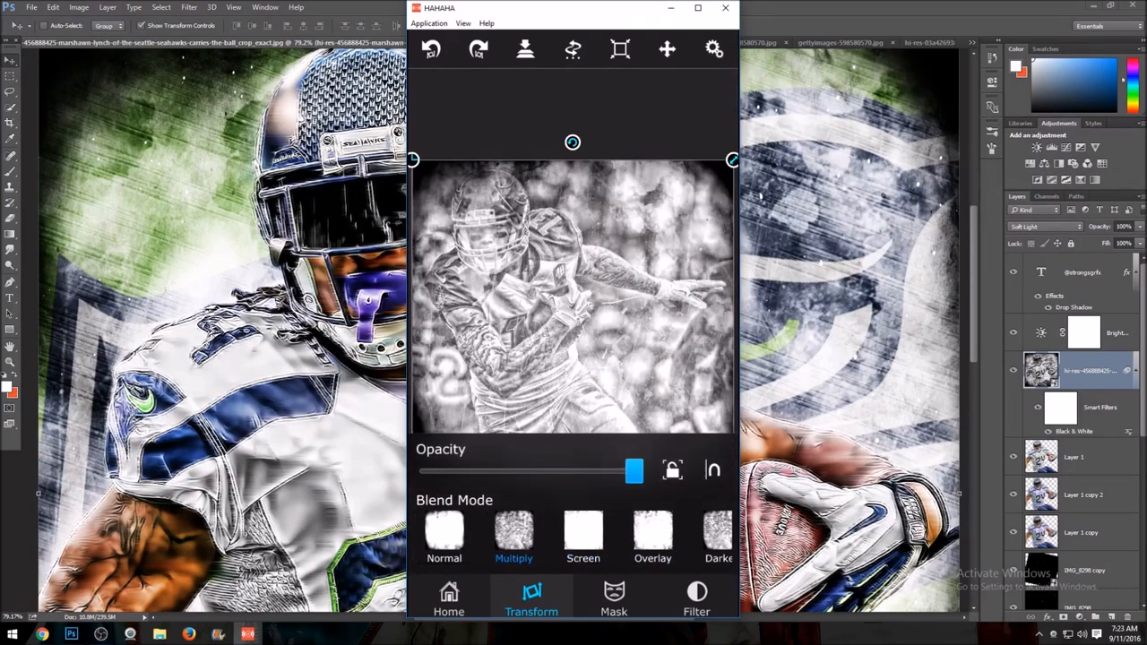
pyautogui.click(448, 610)
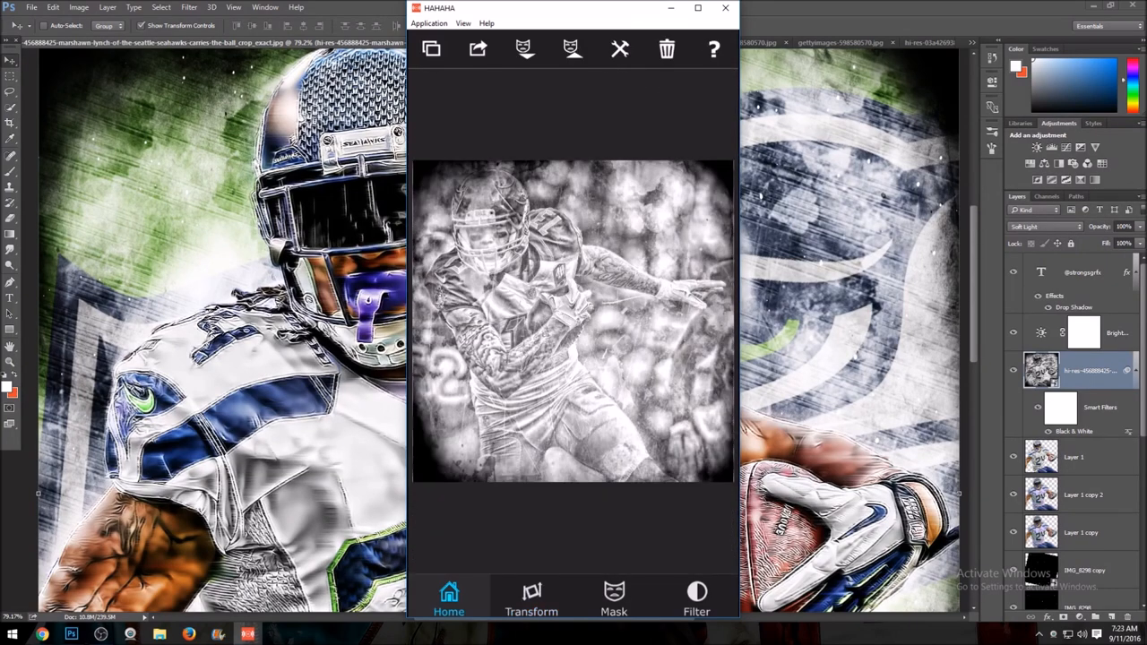
pyautogui.click(531, 604)
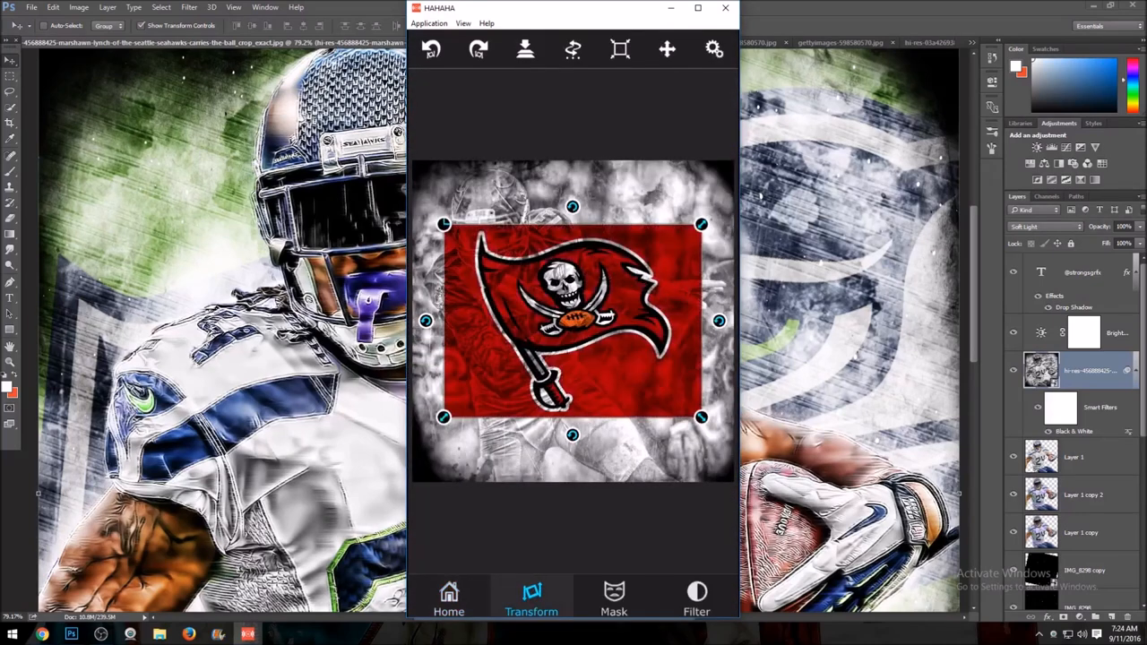
# Step: Scale and rotate the Buccaneers logo to fill the canvas, then browse for another foreground
pyautogui.click(449, 599)
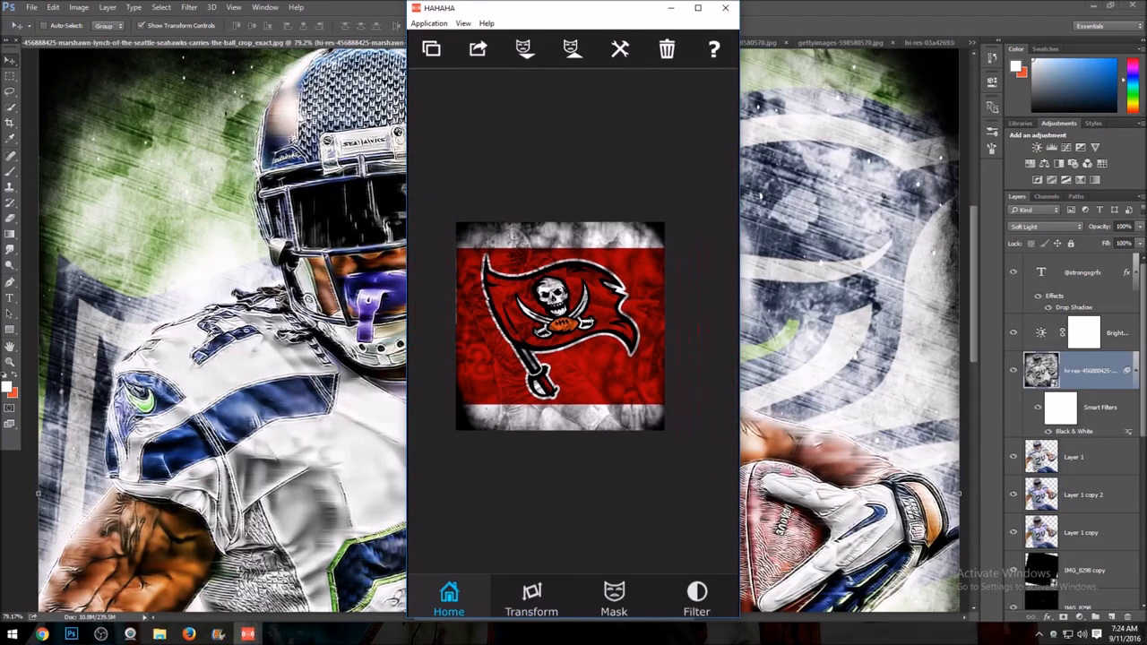
pyautogui.click(531, 597)
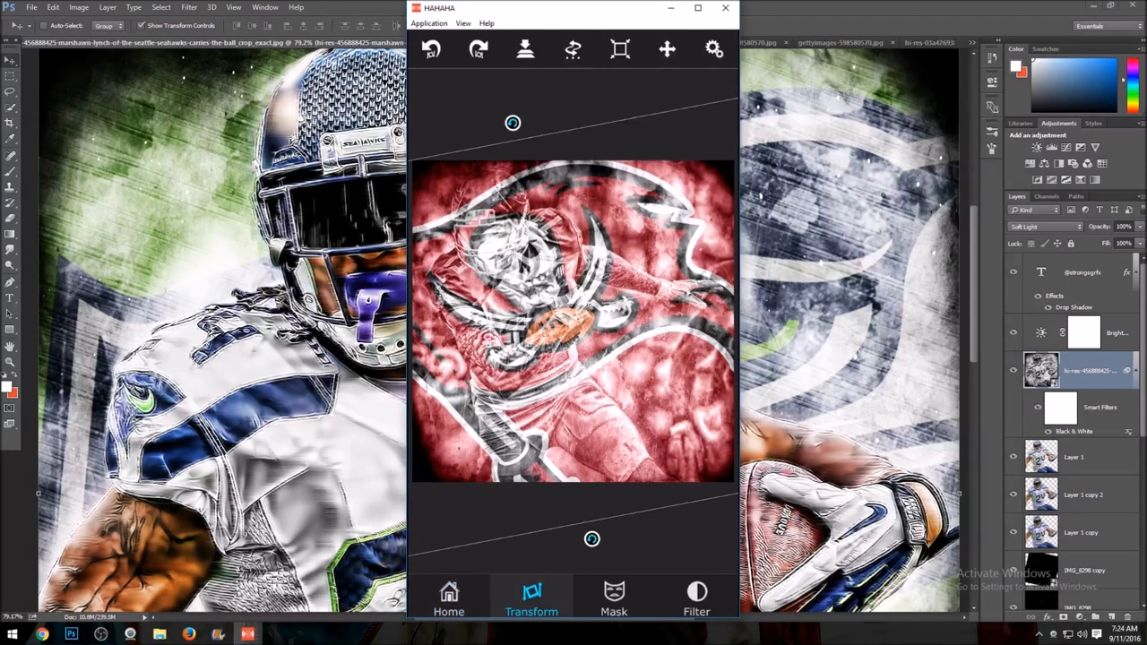
pyautogui.click(524, 51)
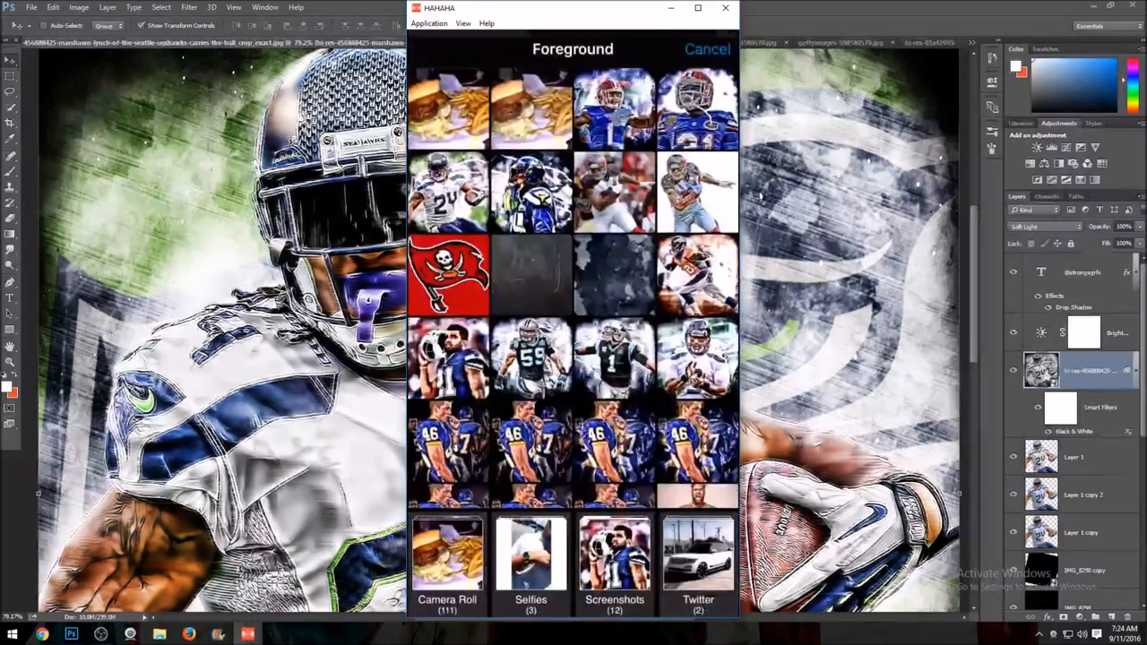
pyautogui.scroll(-3)
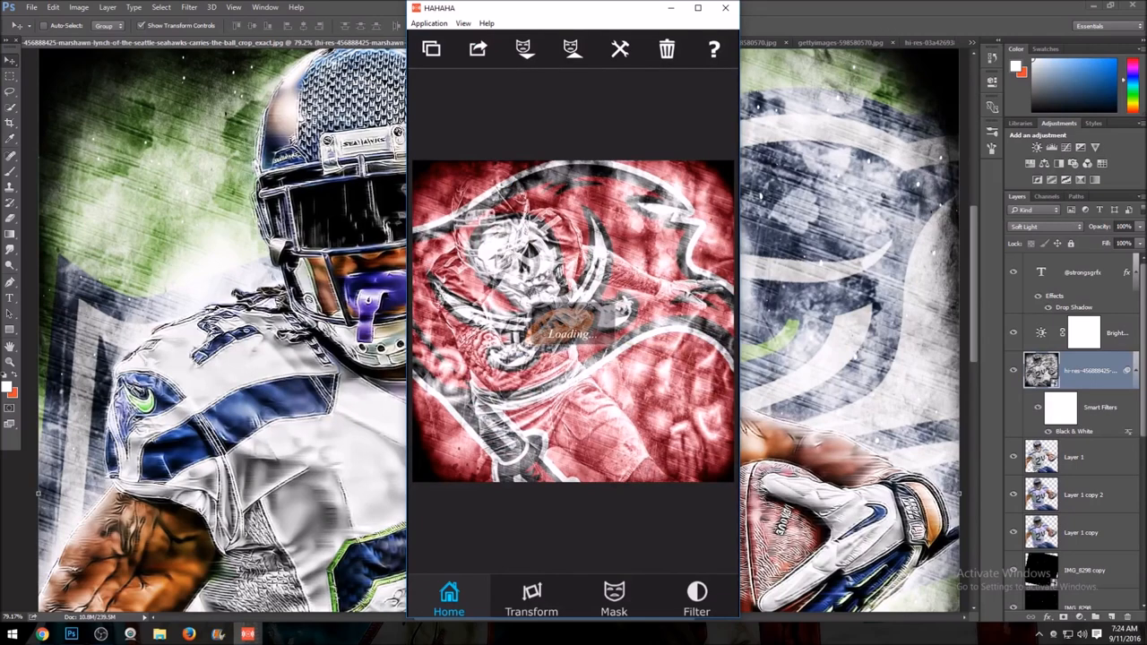
# Step: Crop the colour player photo square and blend it in Soft Light at full opacity
pyautogui.click(532, 612)
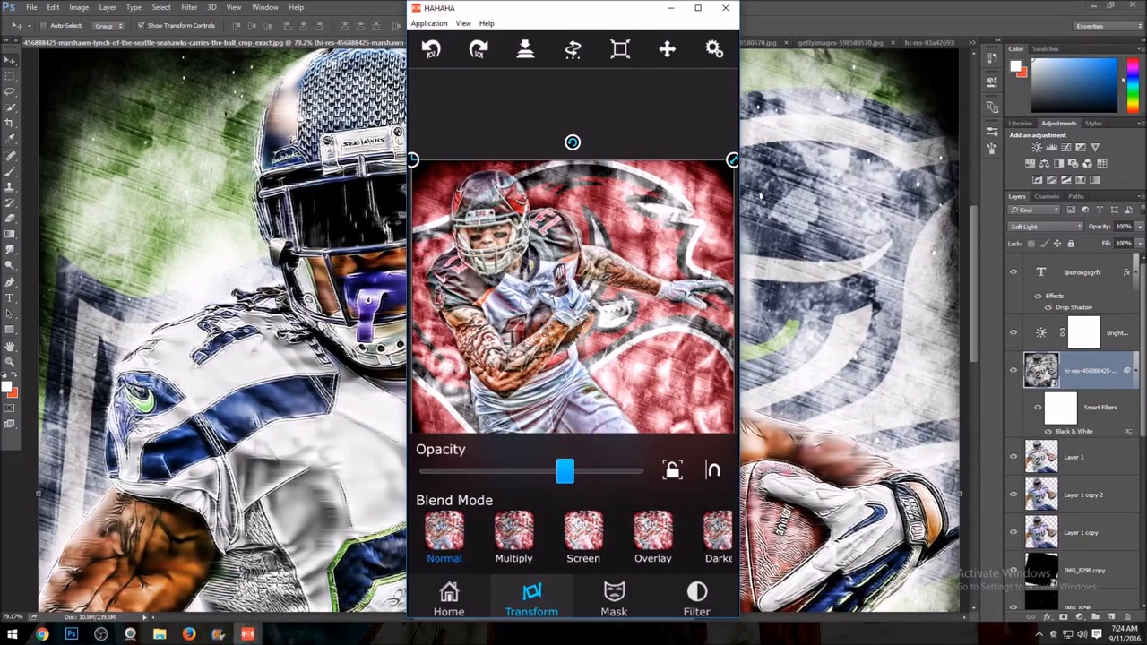
pyautogui.click(447, 611)
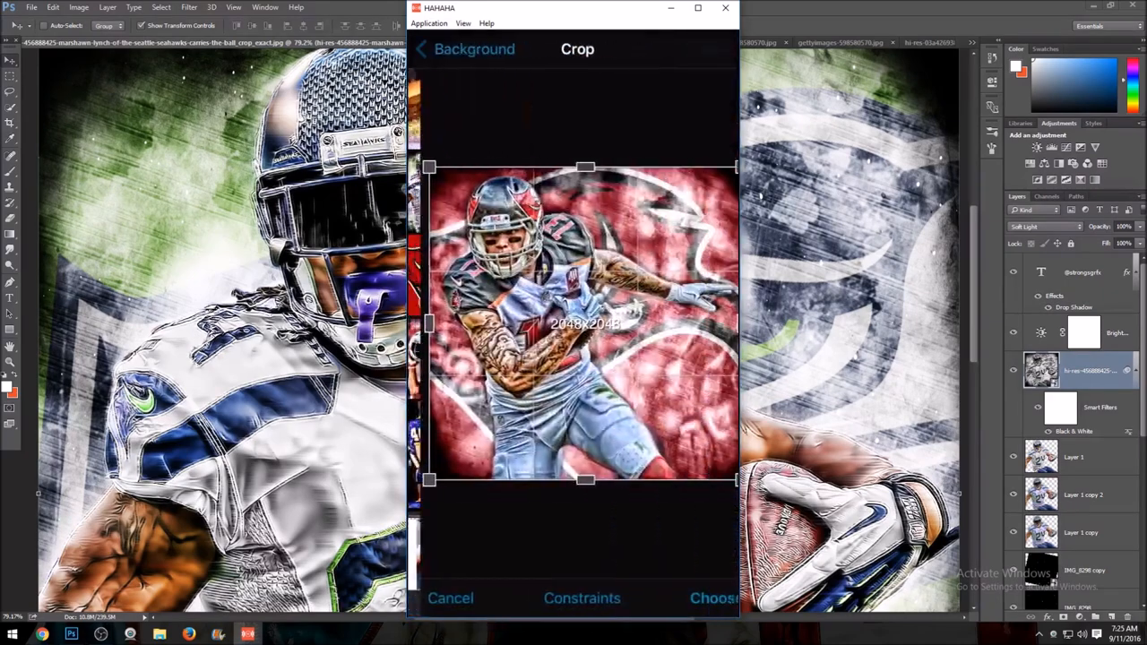
pyautogui.click(710, 598)
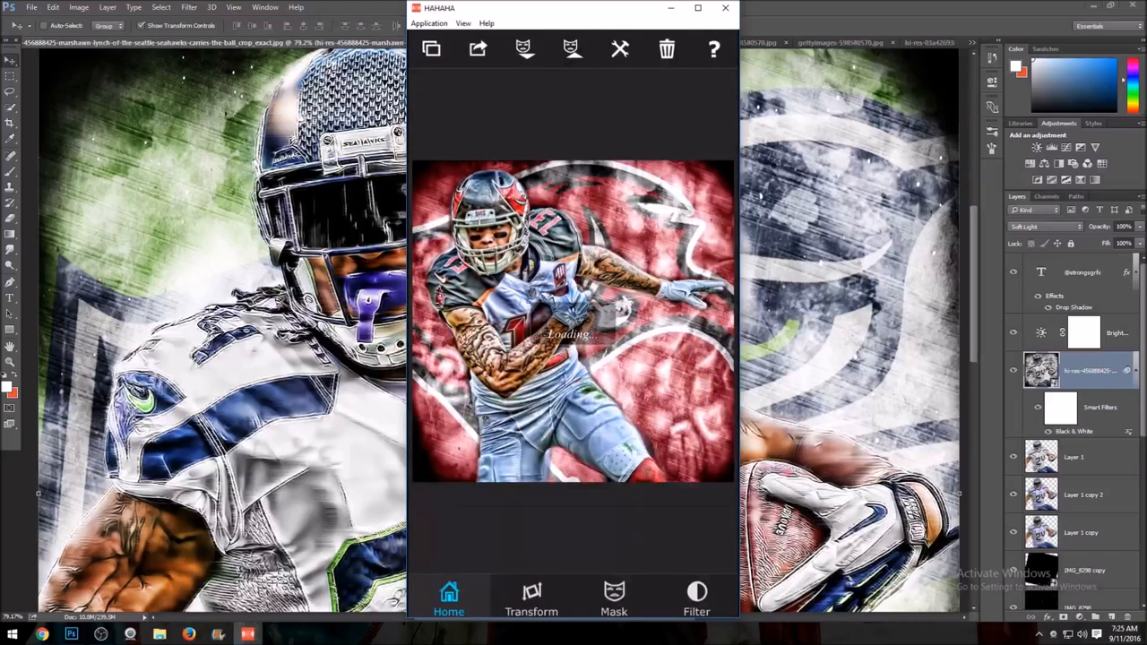
pyautogui.click(531, 612)
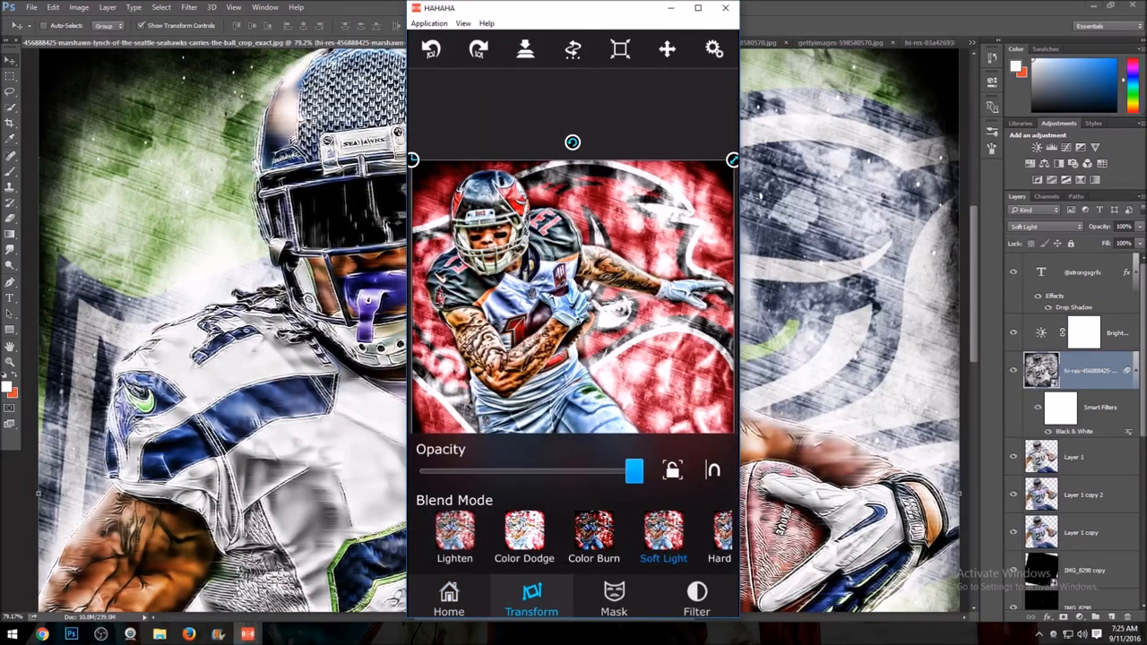
pyautogui.click(696, 605)
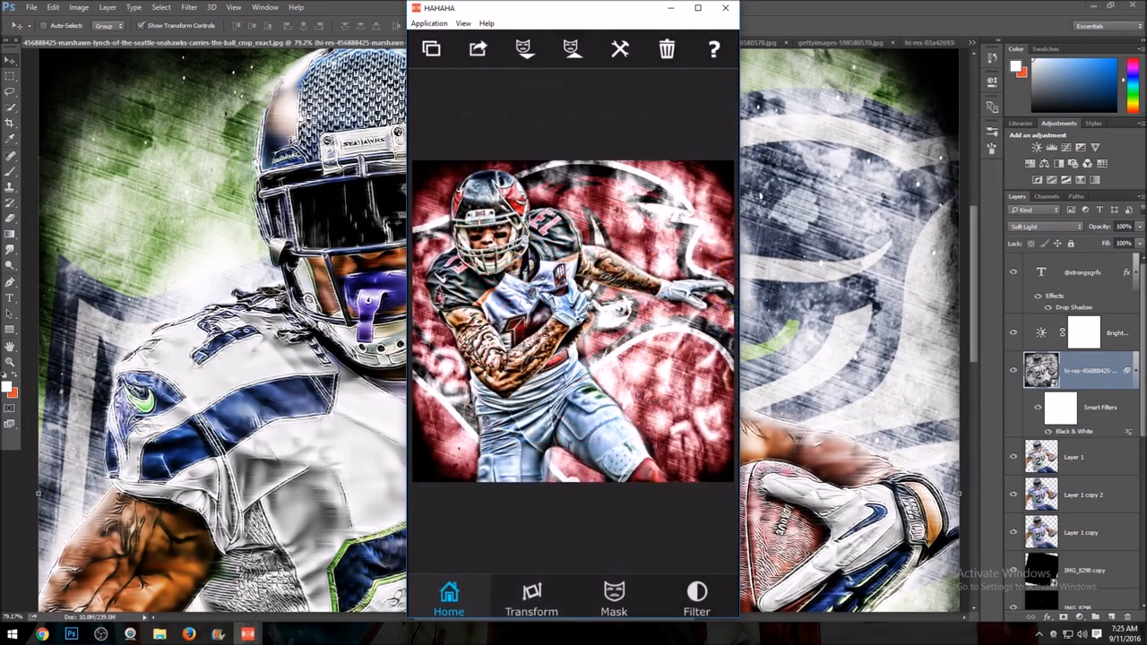
# Step: Open Phonto, load the finished Buccaneers edit from Photo Albums, and add text
pyautogui.click(531, 613)
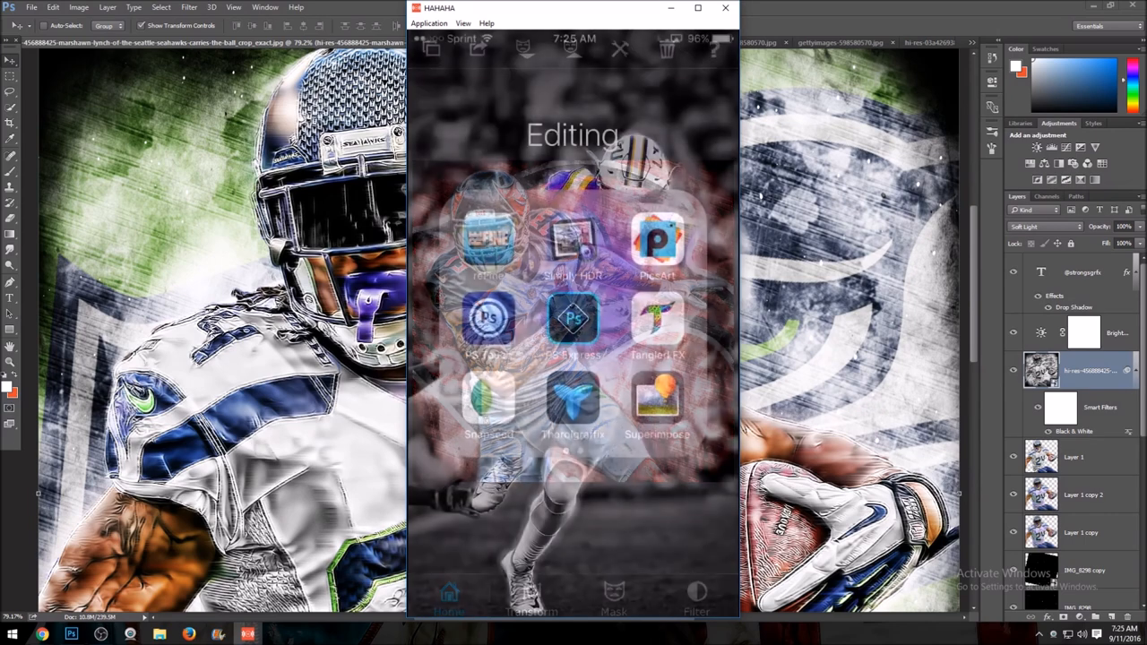
pyautogui.hscroll(-3)
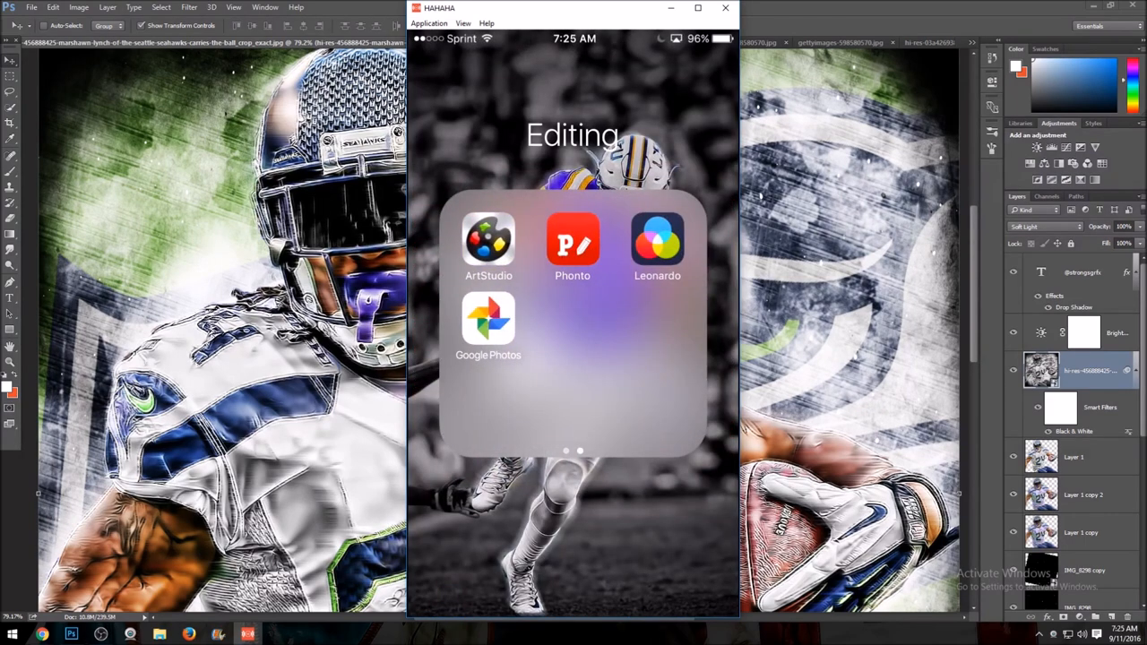
pyautogui.click(572, 242)
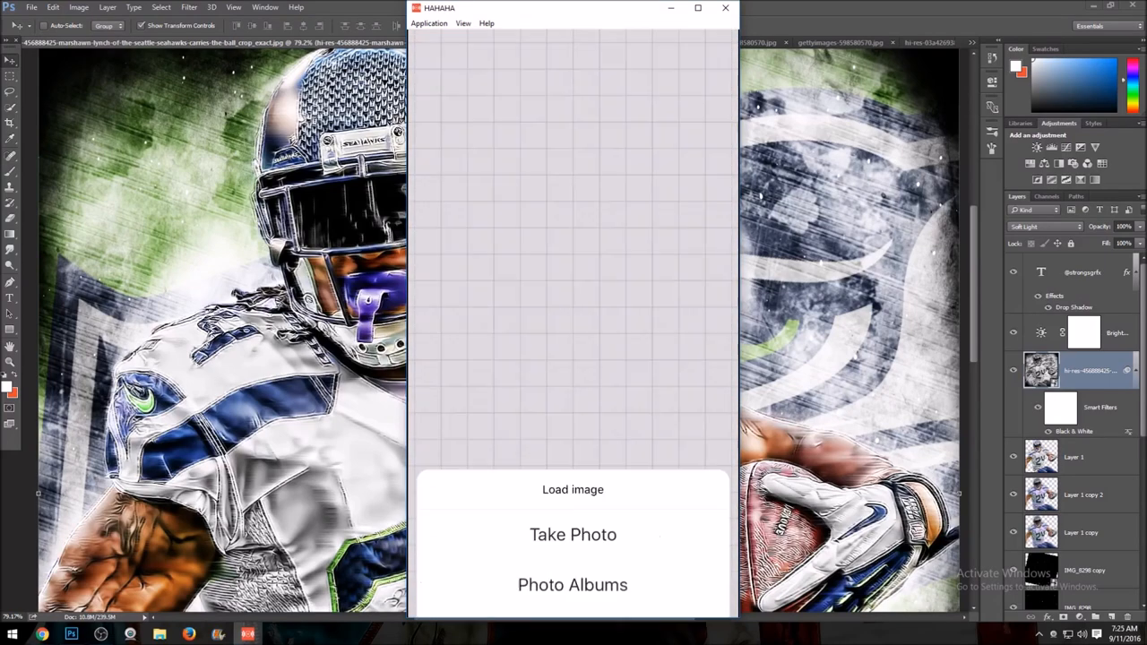
pyautogui.click(572, 585)
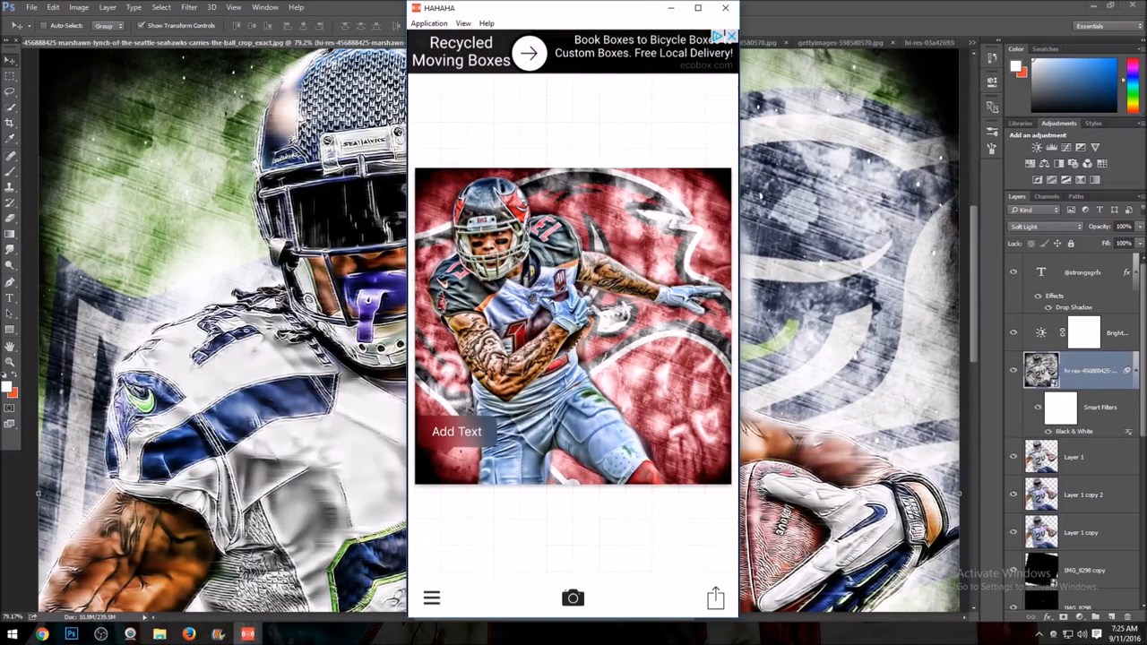
pyautogui.click(456, 431)
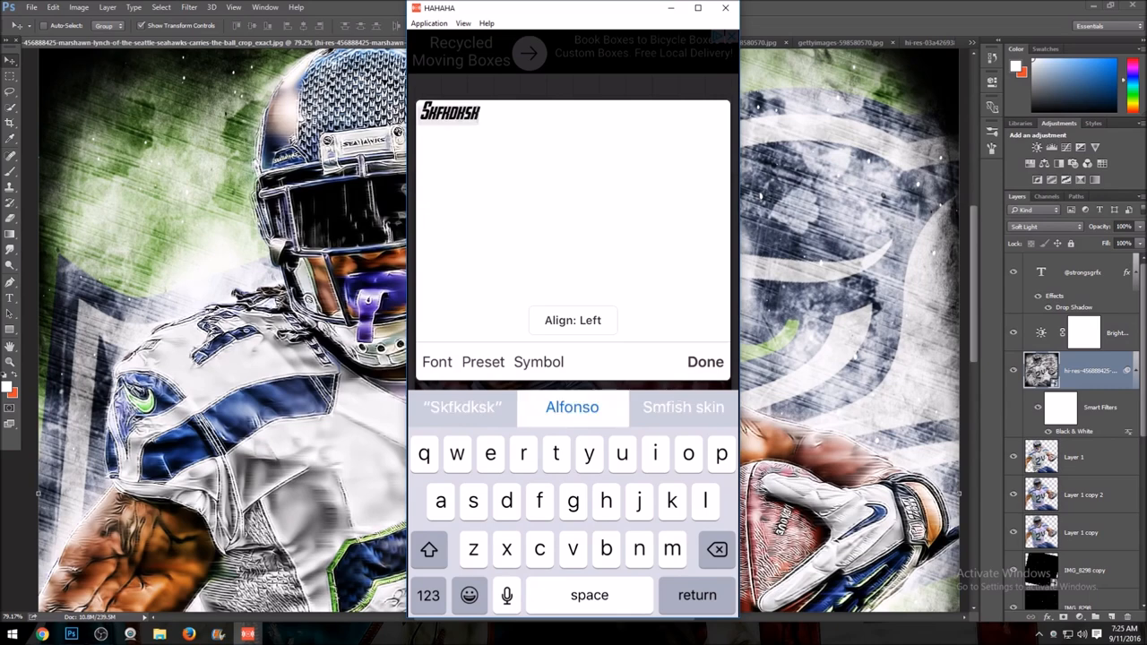
pyautogui.click(705, 362)
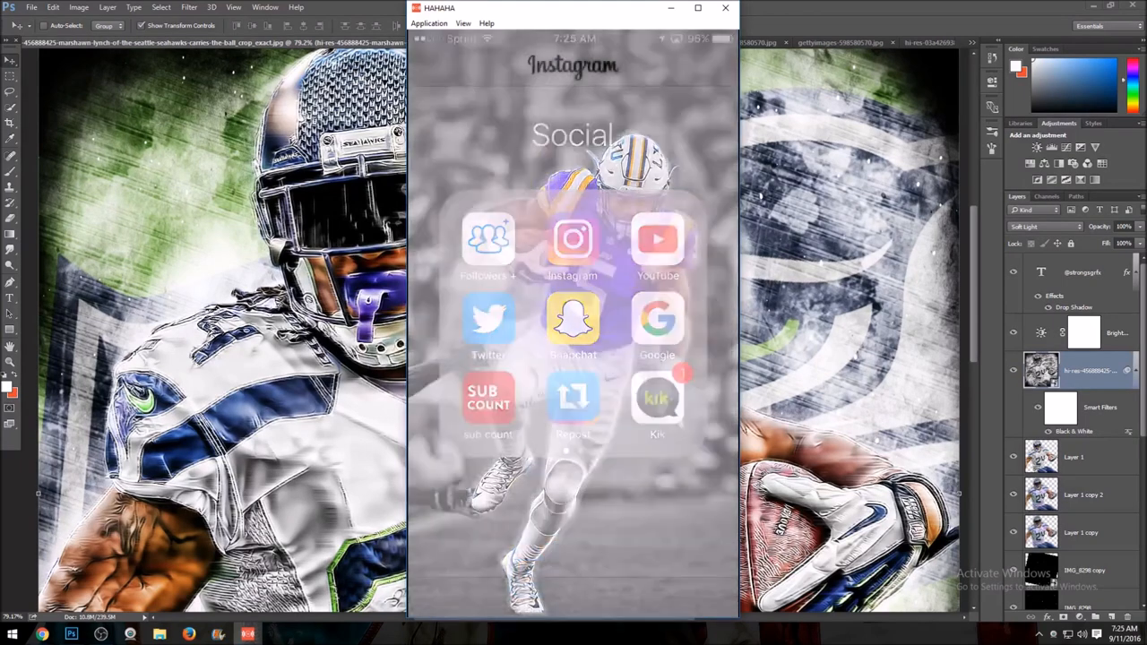
# Step: Launch Instagram and open search showing the recent strongsgrfx result
pyautogui.click(573, 239)
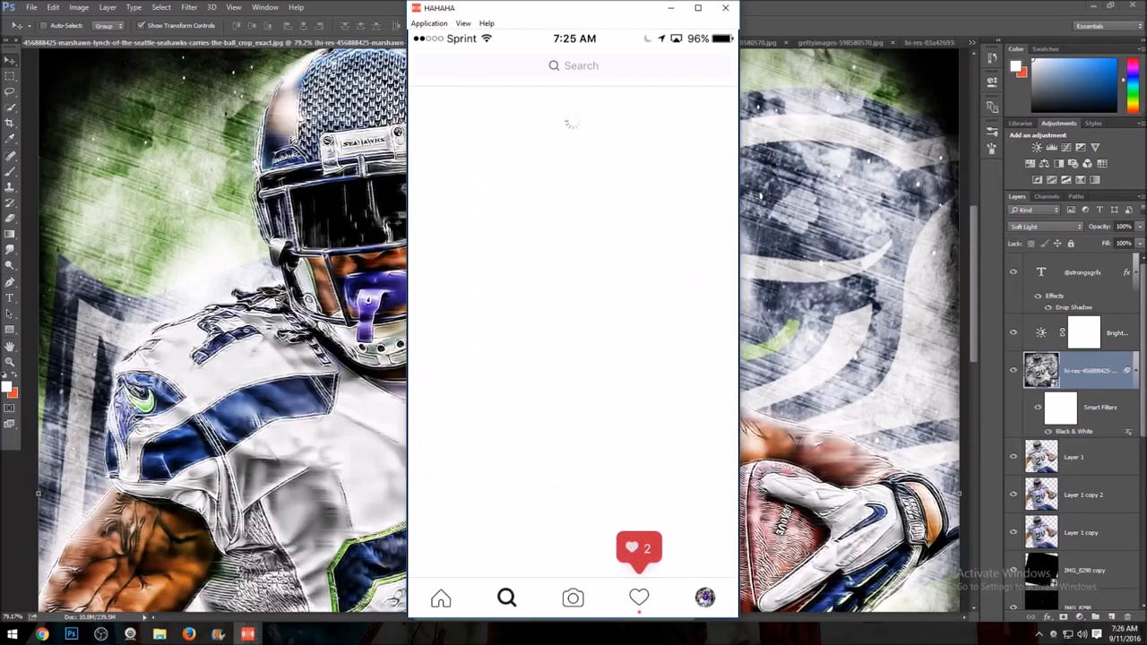
pyautogui.click(572, 66)
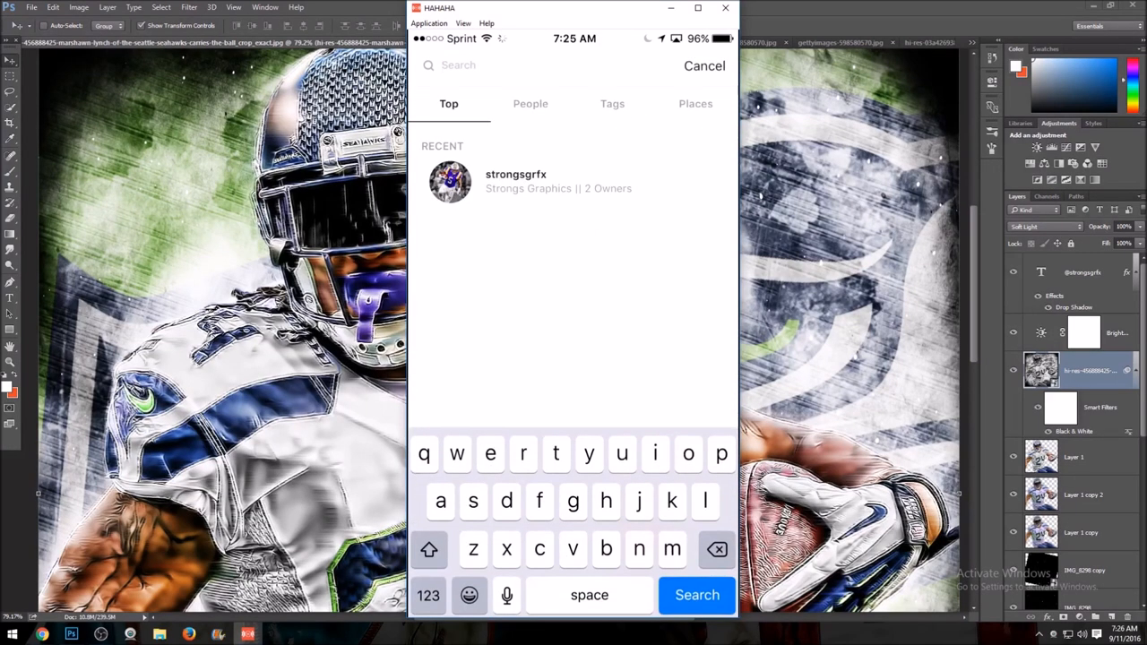